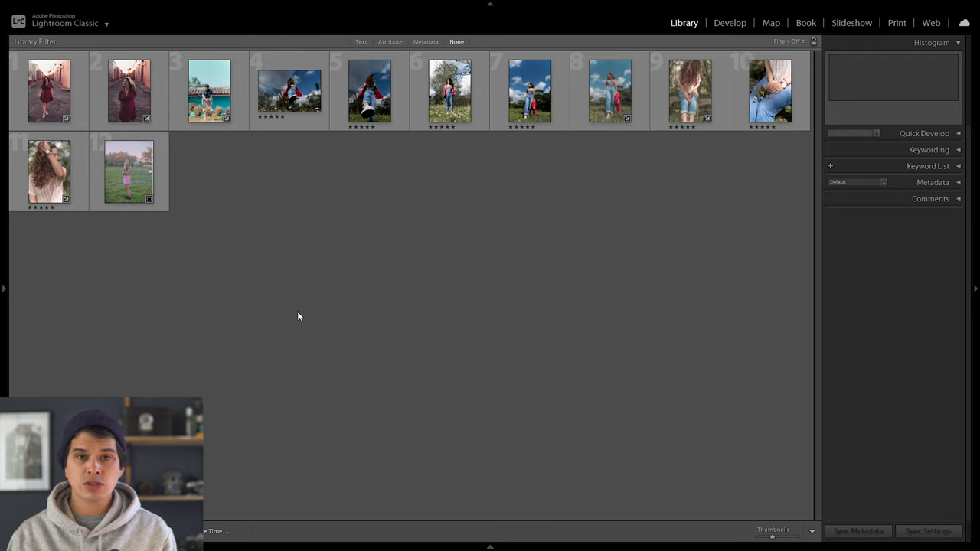
{"action": "mouse_move", "coordinate": [784, 298]}
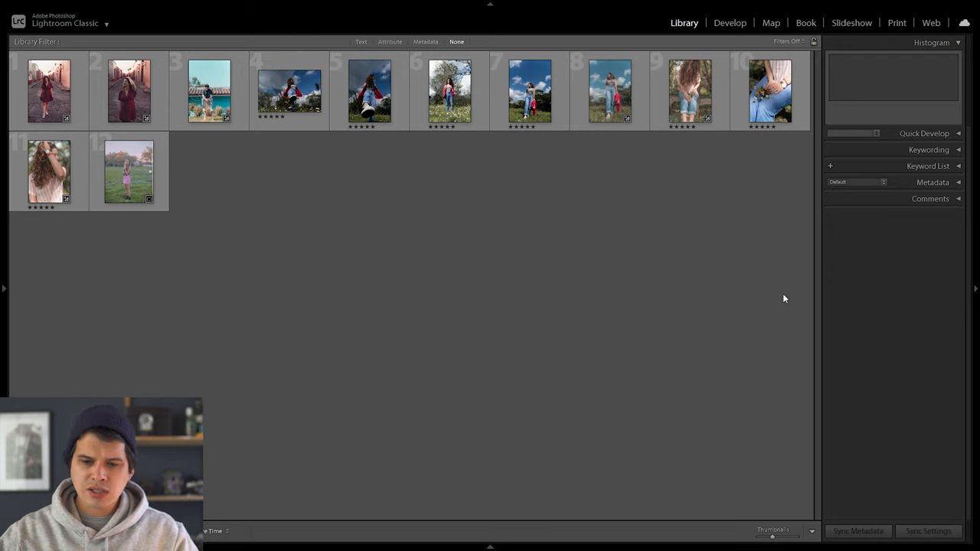
{"action": "mouse_move", "coordinate": [472, 308]}
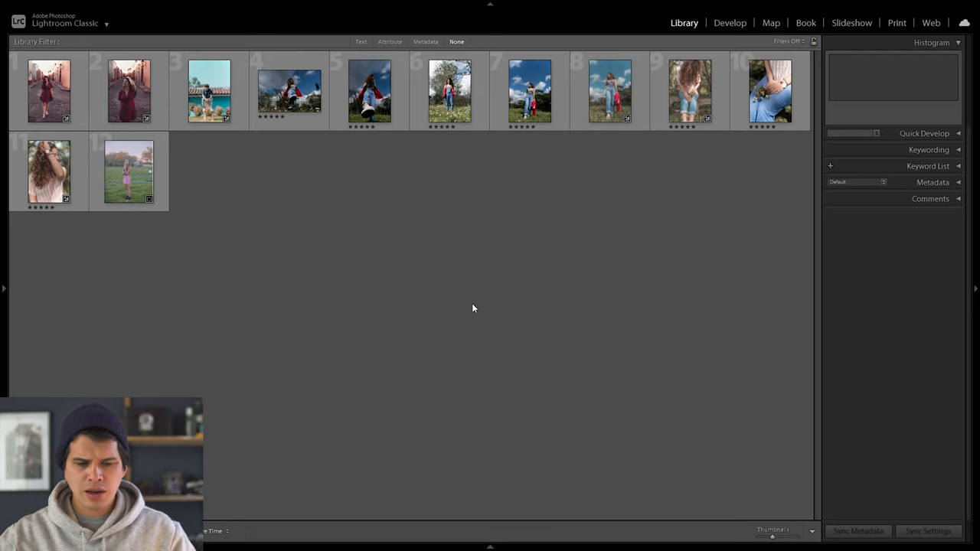
{"action": "mouse_move", "coordinate": [481, 377]}
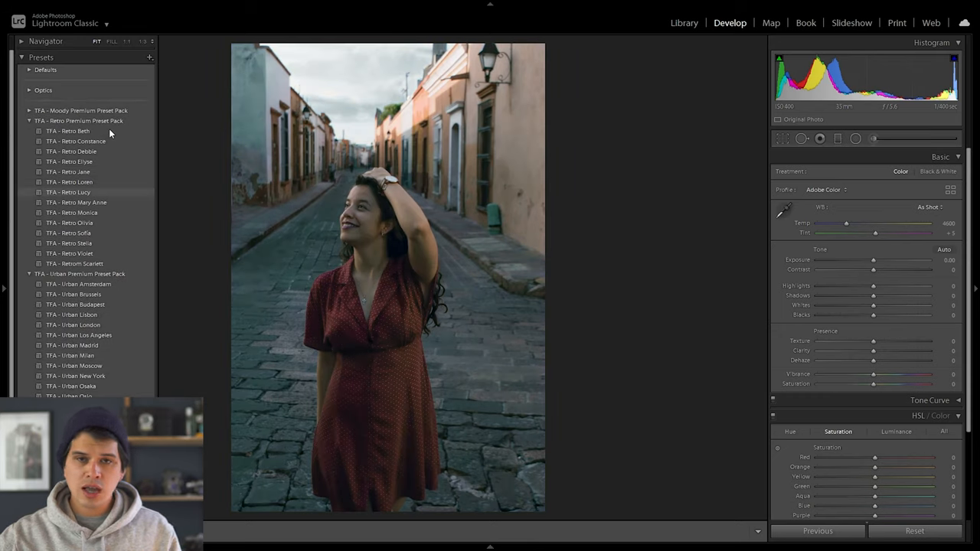
- On the preset-toned street portrait, set Highlights to -26 and Blacks to -3
{"action": "scroll", "scroll_direction": "down", "scroll_amount": 3}
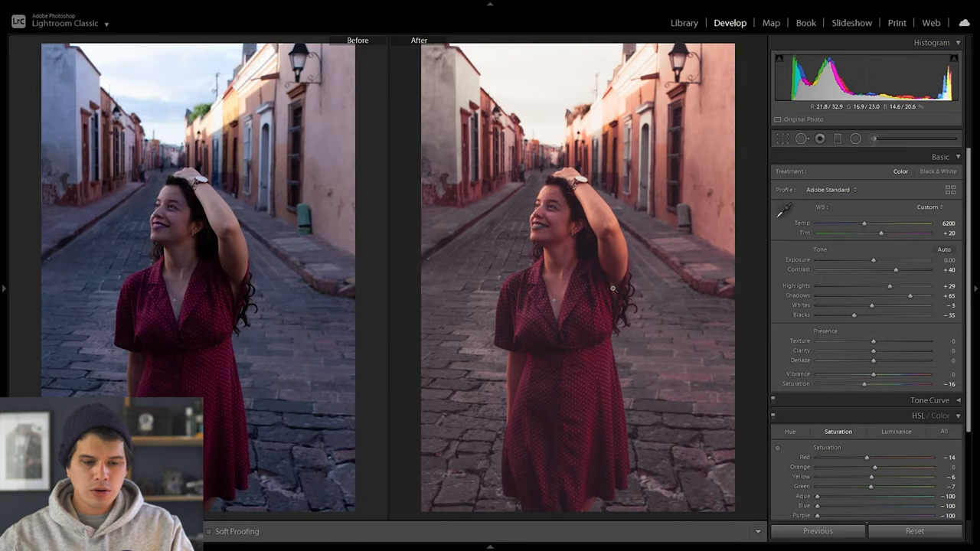
{"action": "mouse_move", "coordinate": [723, 328]}
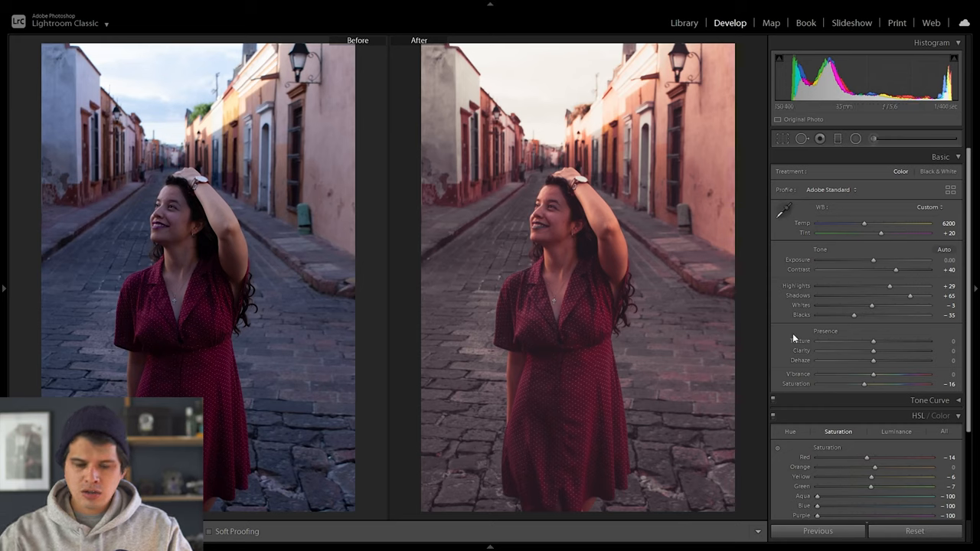
{"action": "mouse_move", "coordinate": [549, 290]}
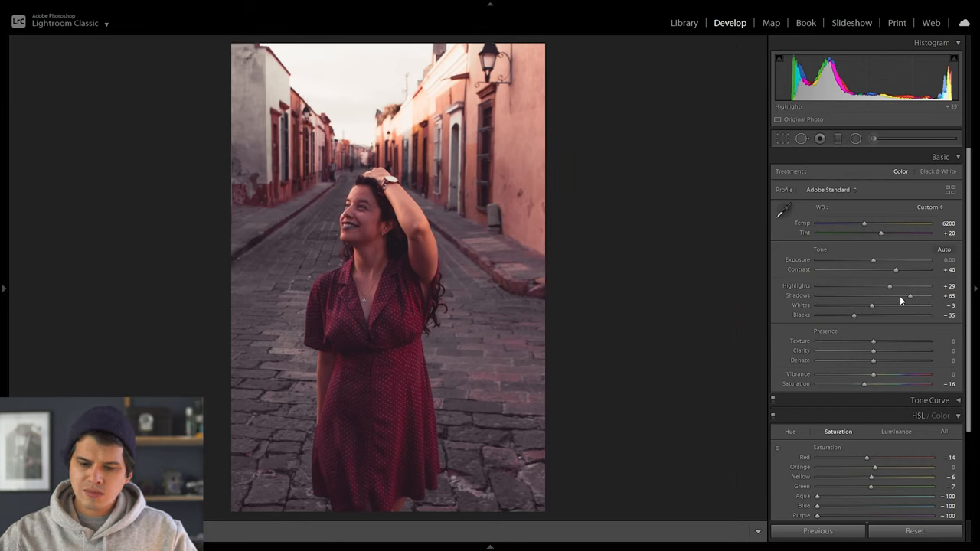
{"action": "left_click_drag", "start_coordinate": [889, 286], "coordinate": [857, 285]}
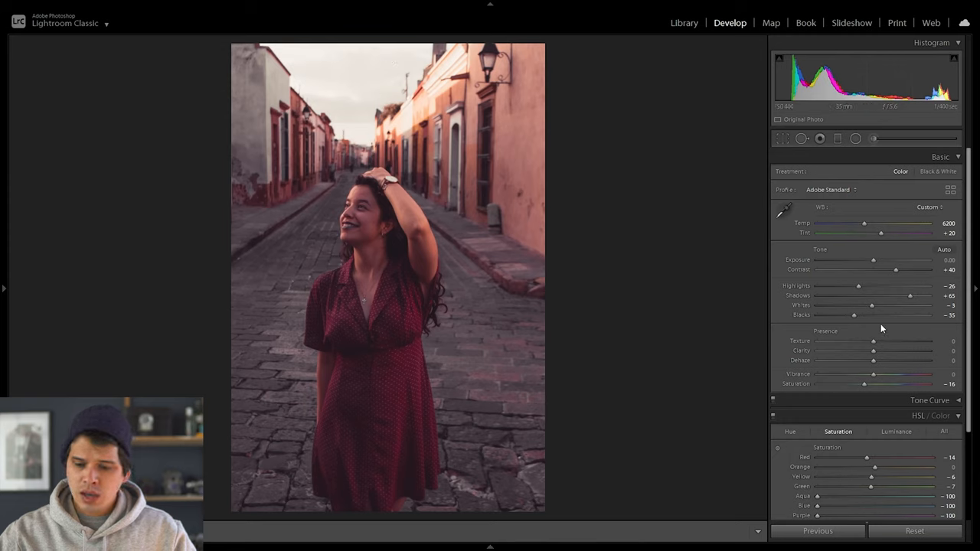
{"action": "left_click_drag", "start_coordinate": [854, 315], "coordinate": [872, 315]}
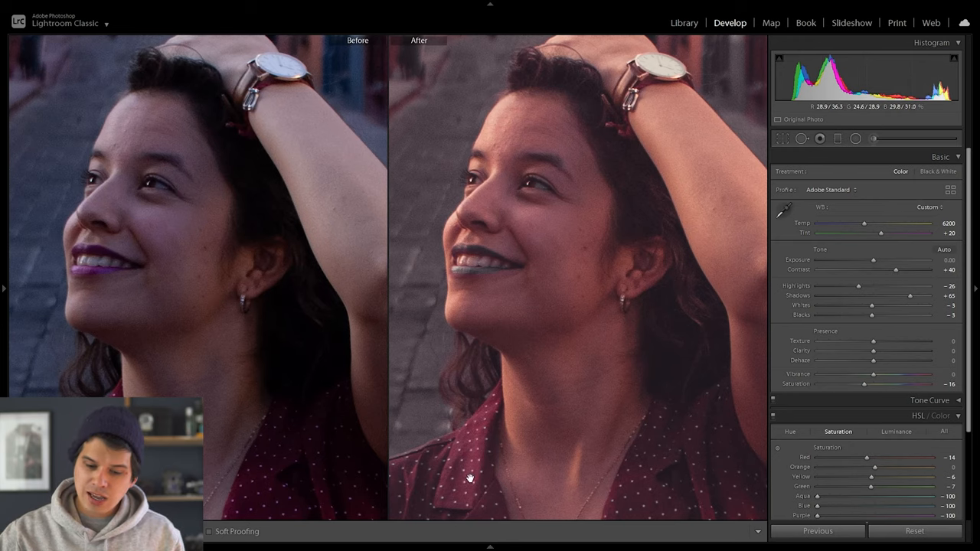
{"action": "mouse_move", "coordinate": [654, 198]}
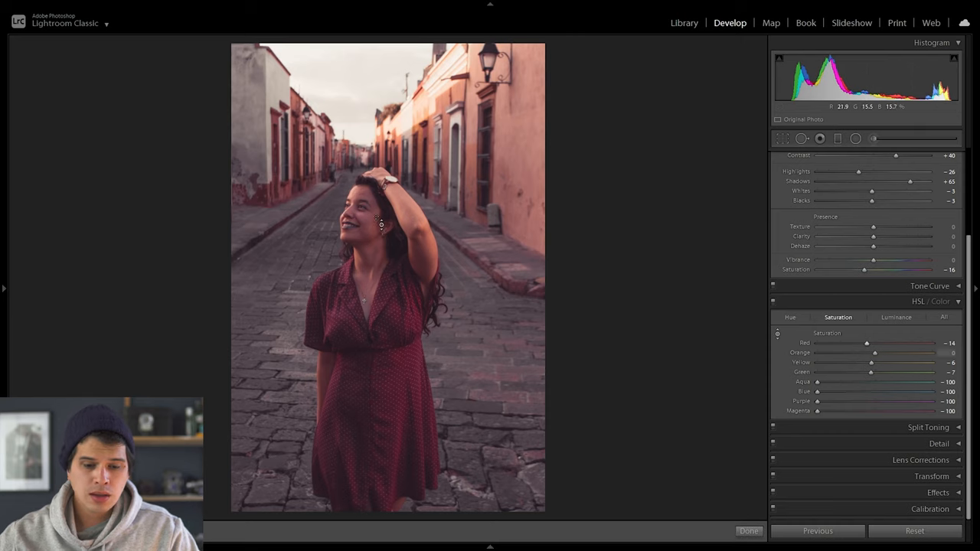
- Boost the red and orange saturation in HSL/Color, then shift the red and orange hues
{"action": "left_click_drag", "start_coordinate": [866, 343], "coordinate": [817, 342]}
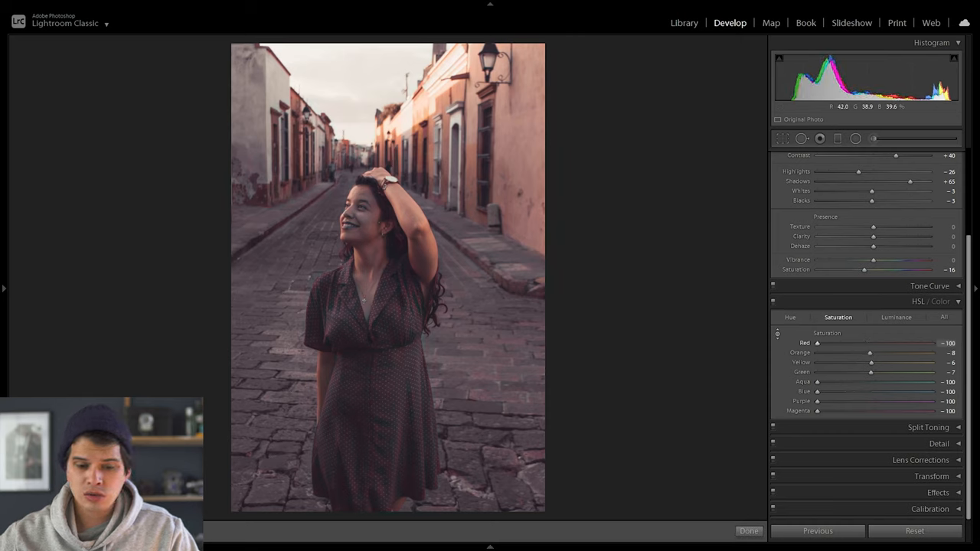
{"action": "left_click_drag", "start_coordinate": [817, 343], "coordinate": [869, 343]}
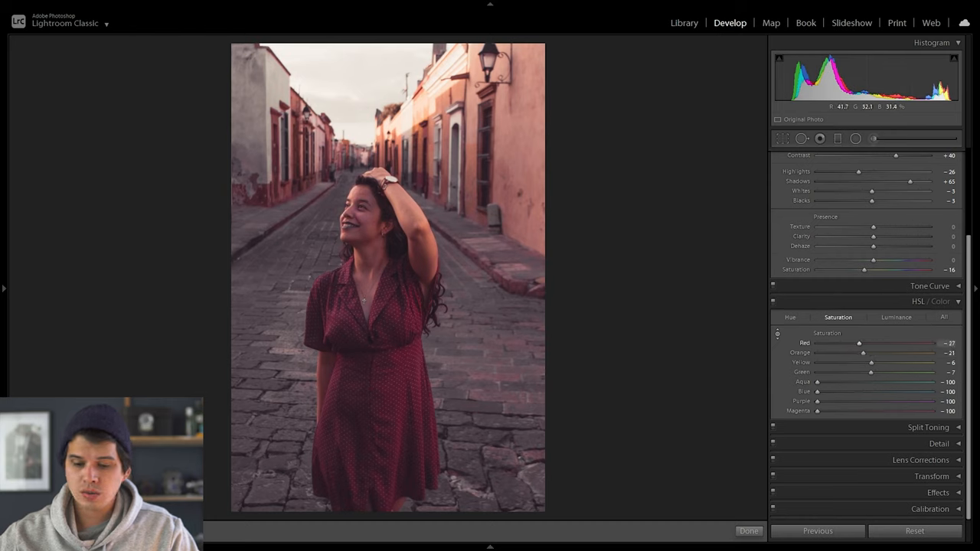
{"action": "left_click_drag", "start_coordinate": [858, 343], "coordinate": [894, 343]}
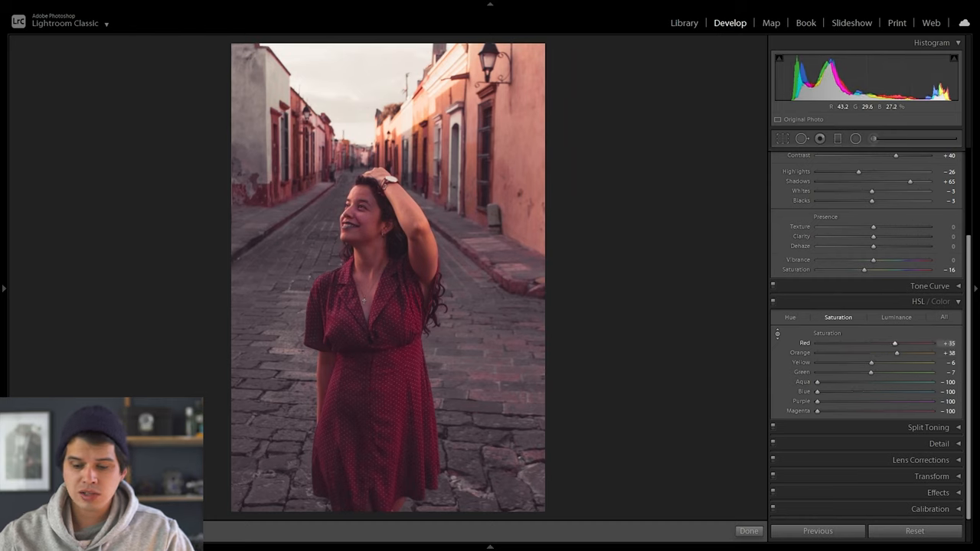
{"action": "left_click", "coordinate": [790, 317]}
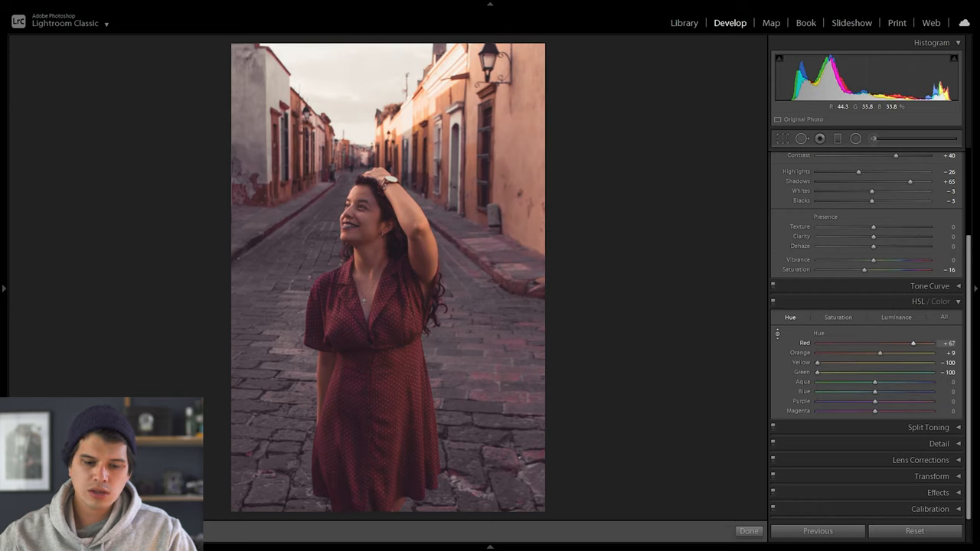
{"action": "left_click_drag", "start_coordinate": [912, 343], "coordinate": [825, 343]}
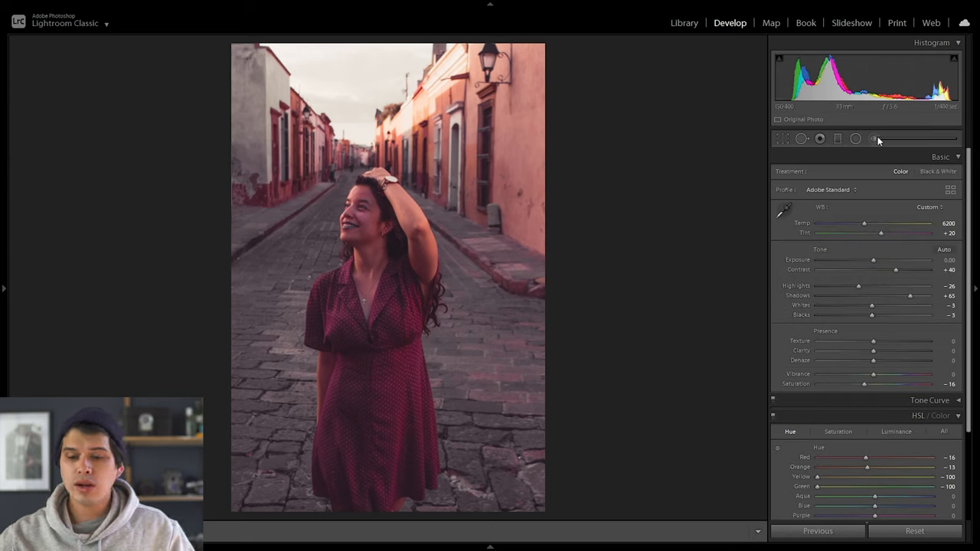
- Select the Adjustment Brush tool, with Auto Mask on and neutral effect settings
{"action": "left_click", "coordinate": [872, 137]}
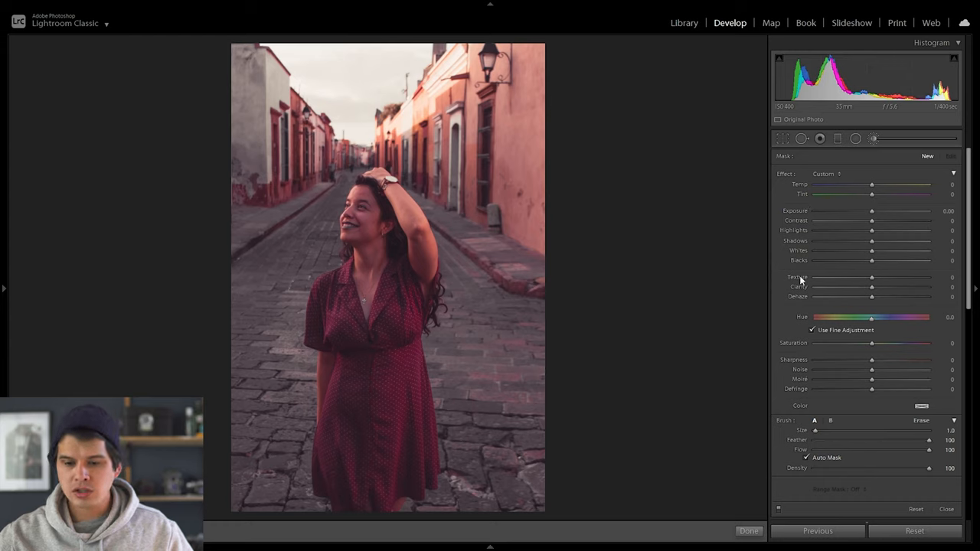
{"action": "mouse_move", "coordinate": [792, 317]}
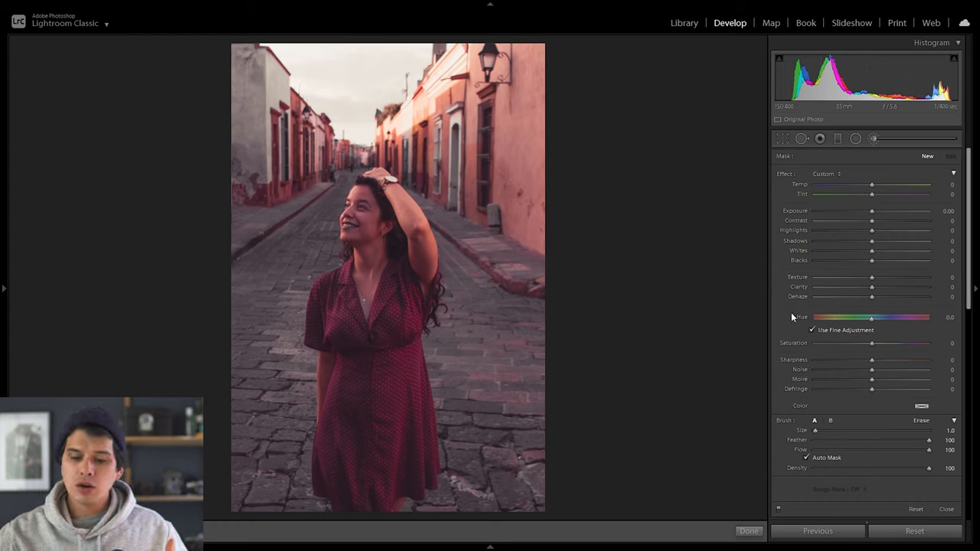
{"action": "mouse_move", "coordinate": [934, 330]}
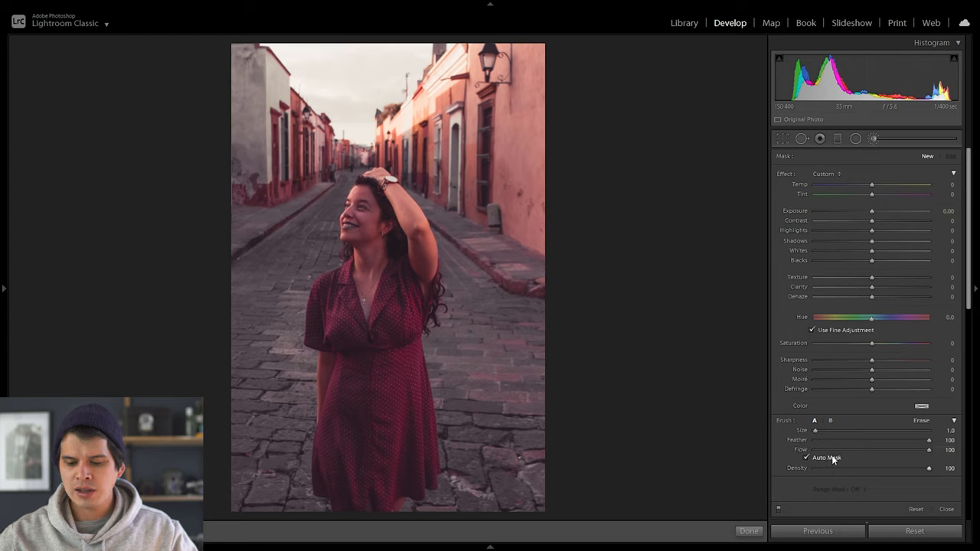
{"action": "mouse_move", "coordinate": [826, 463]}
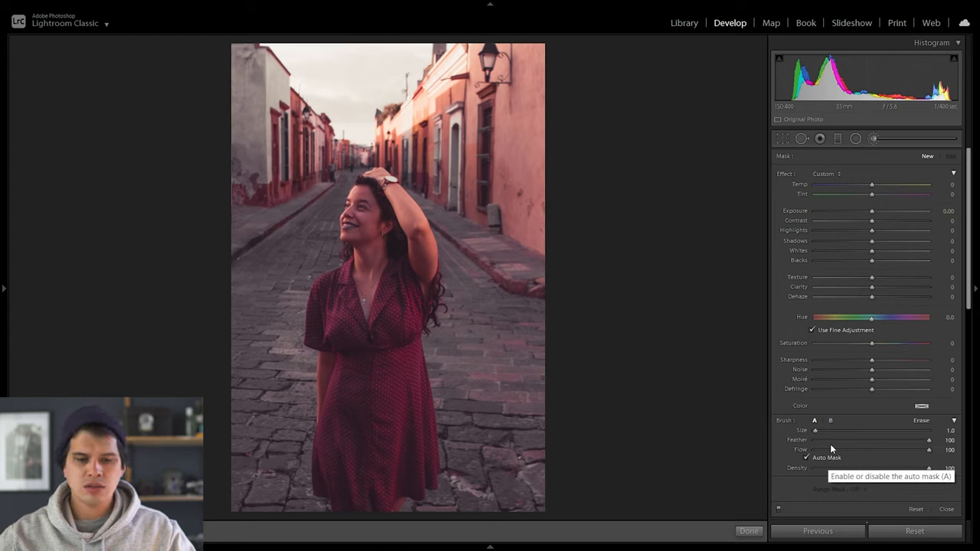
{"action": "mouse_move", "coordinate": [371, 214]}
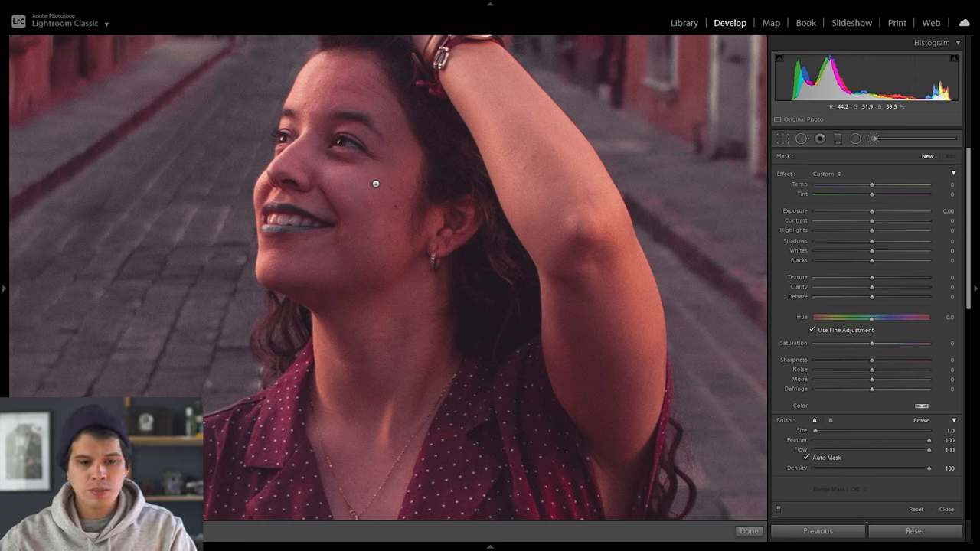
- Enlarge the brush and paint the mask over the woman's cheek and facial skin
{"action": "left_click_drag", "start_coordinate": [375, 184], "coordinate": [404, 266]}
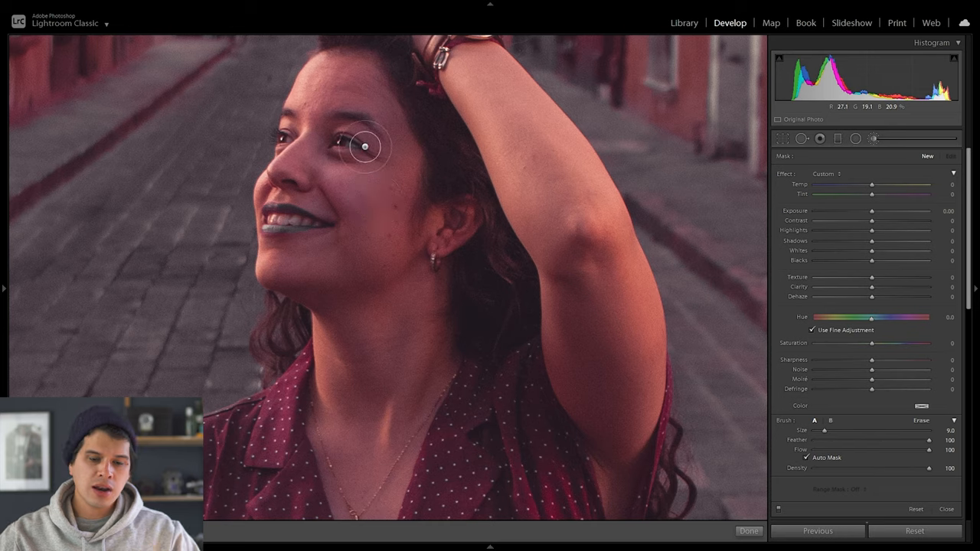
{"action": "left_click_drag", "start_coordinate": [365, 147], "coordinate": [364, 167]}
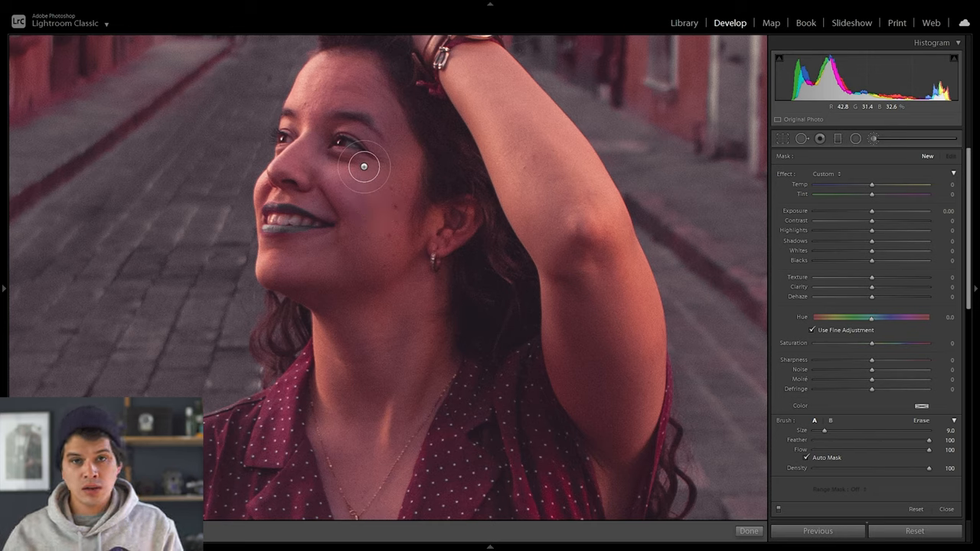
{"action": "left_click_drag", "start_coordinate": [364, 167], "coordinate": [371, 352]}
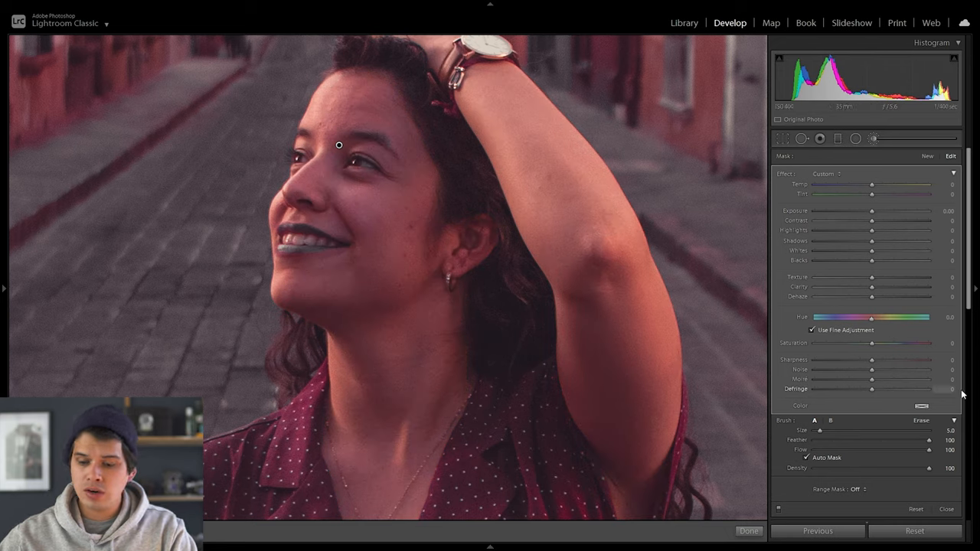
{"action": "mouse_move", "coordinate": [871, 317]}
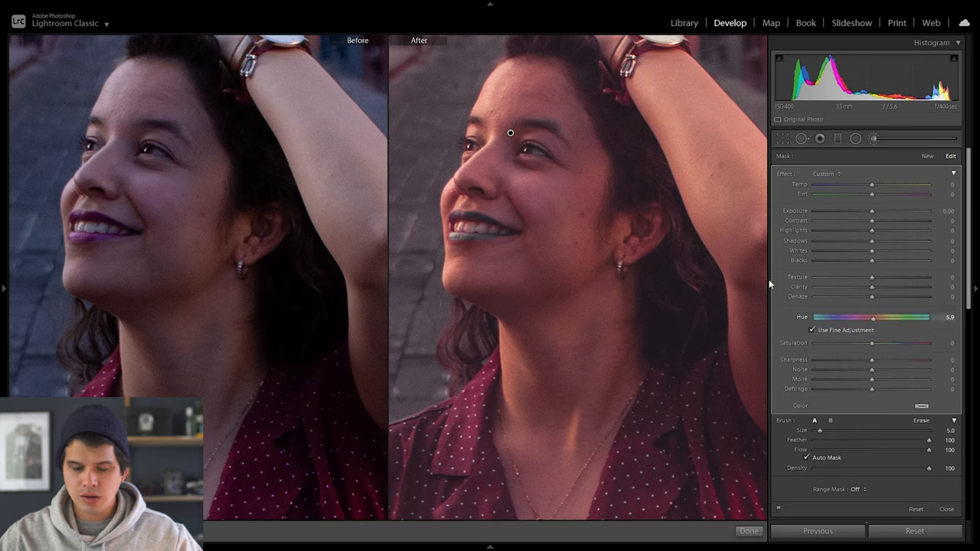
- Set the face mask's Saturation to -22, Hue to 8.6 and Temp to -11
{"action": "left_click_drag", "start_coordinate": [870, 343], "coordinate": [863, 343]}
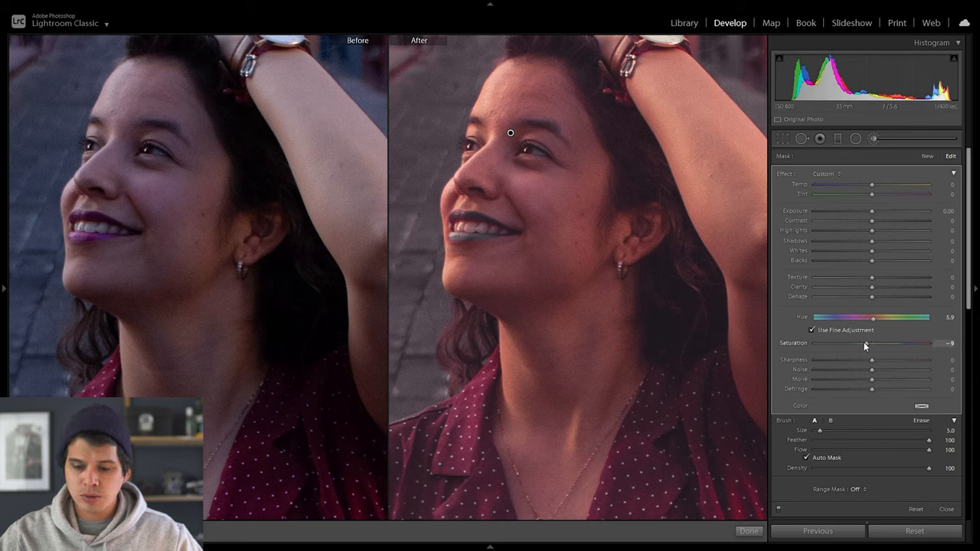
{"action": "left_click_drag", "start_coordinate": [871, 343], "coordinate": [848, 343]}
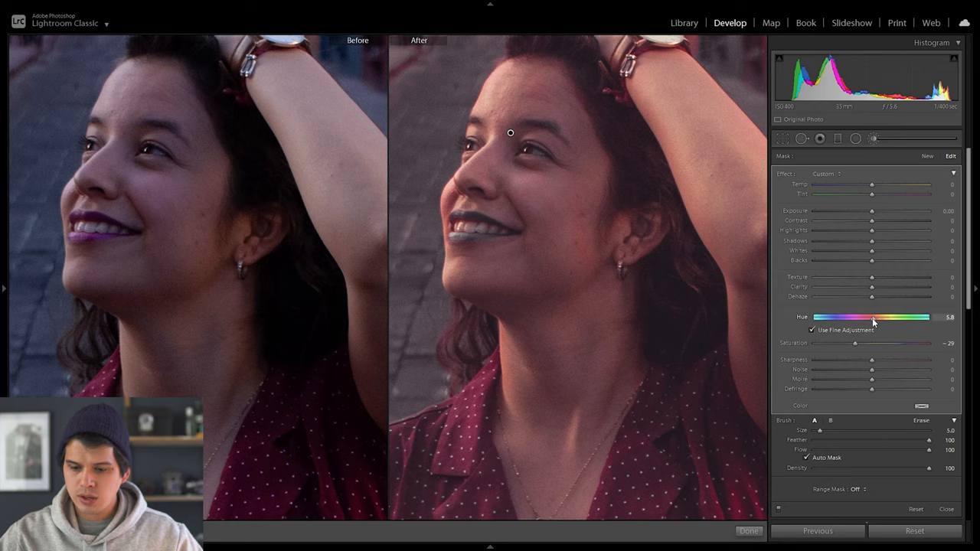
{"action": "left_click_drag", "start_coordinate": [873, 317], "coordinate": [892, 317]}
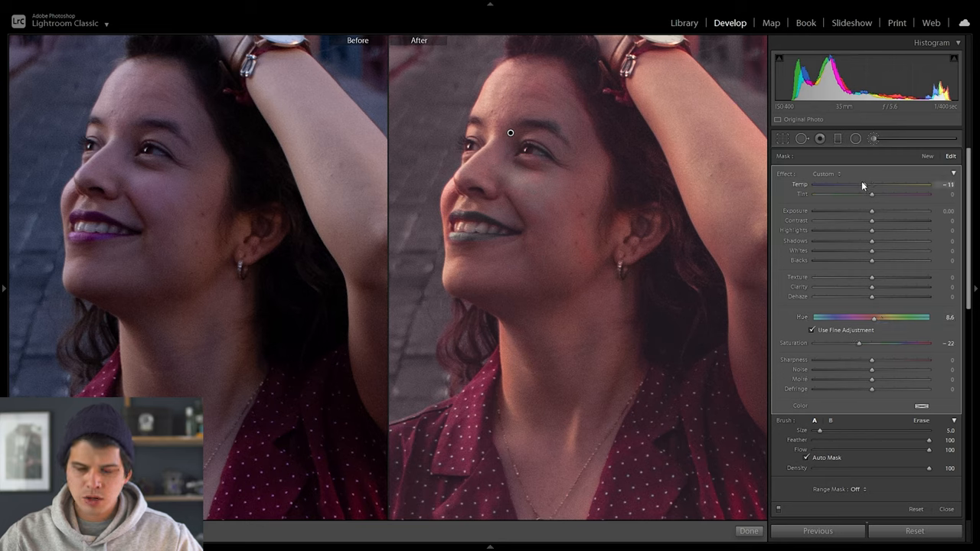
{"action": "left_click_drag", "start_coordinate": [871, 185], "coordinate": [888, 185]}
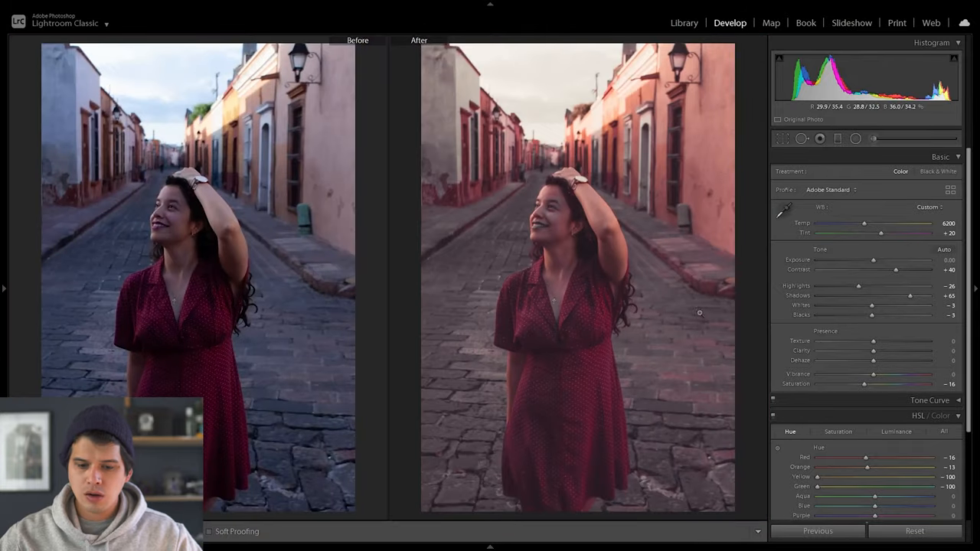
{"action": "mouse_move", "coordinate": [557, 223]}
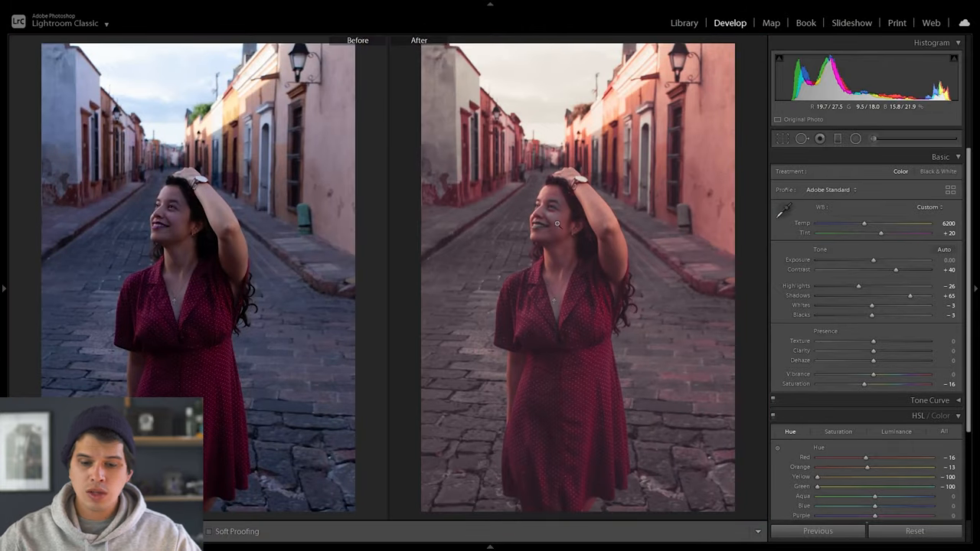
{"action": "mouse_move", "coordinate": [610, 379]}
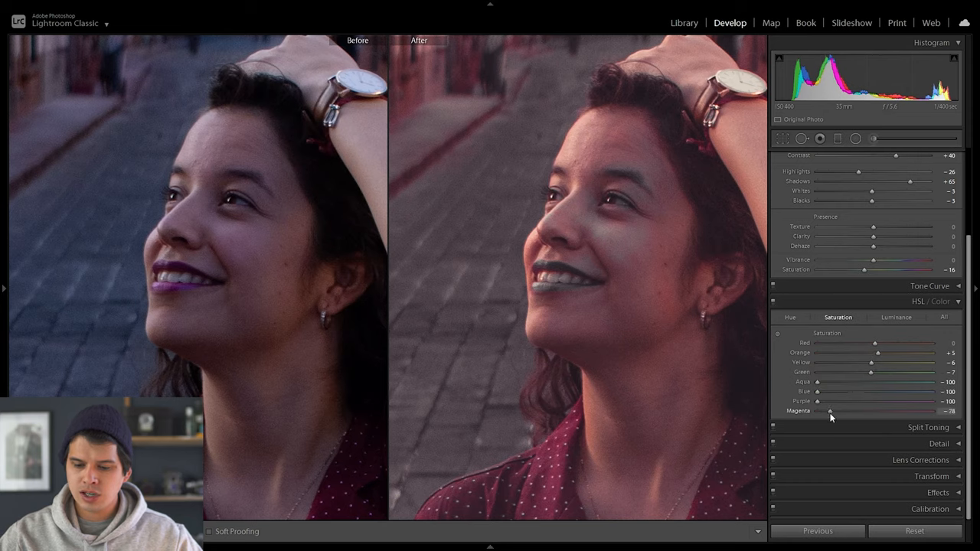
- Set Magenta saturation to +2 and go back to the Library grid
{"action": "left_click_drag", "start_coordinate": [819, 411], "coordinate": [878, 411]}
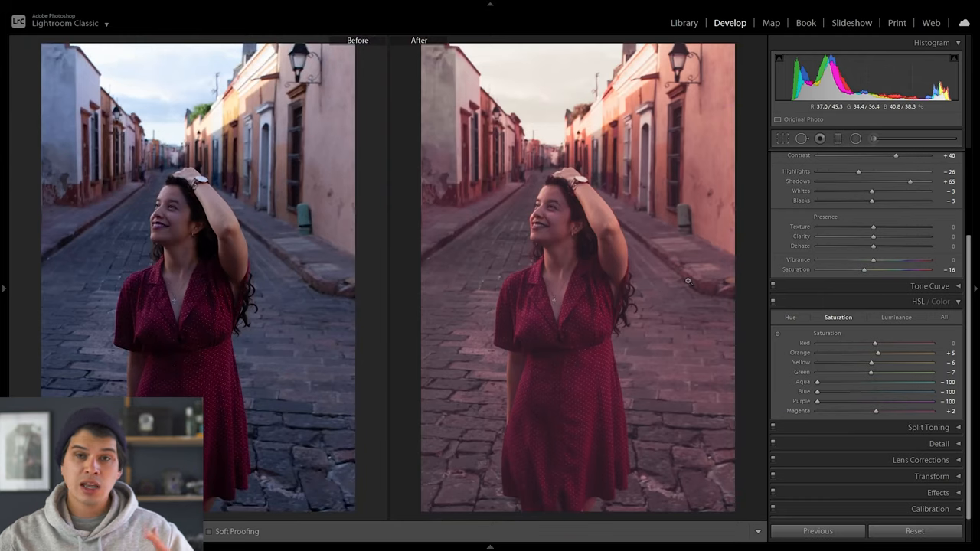
{"action": "left_click", "coordinate": [684, 22]}
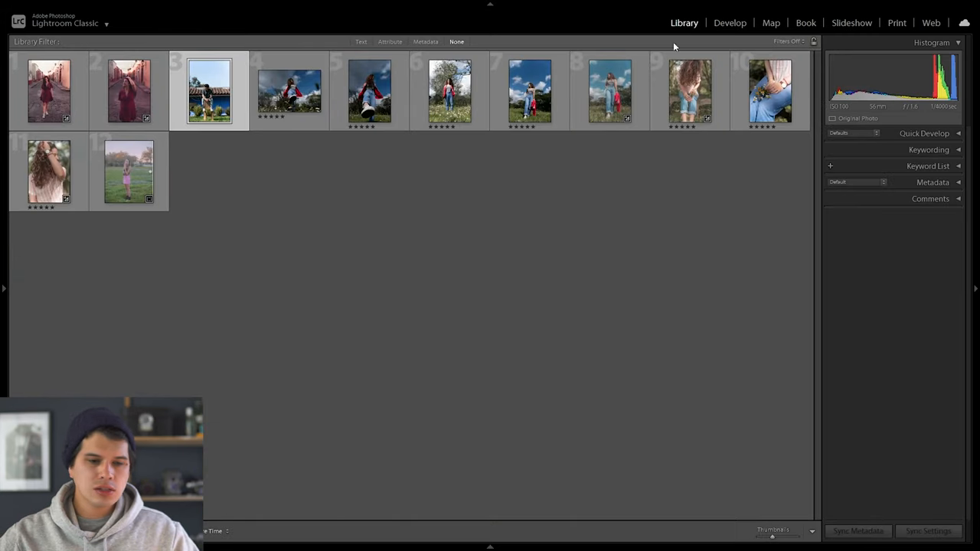
- Open the man-on-chair portrait in Develop and apply the TFA - Retro Constance preset
{"action": "left_click", "coordinate": [729, 22]}
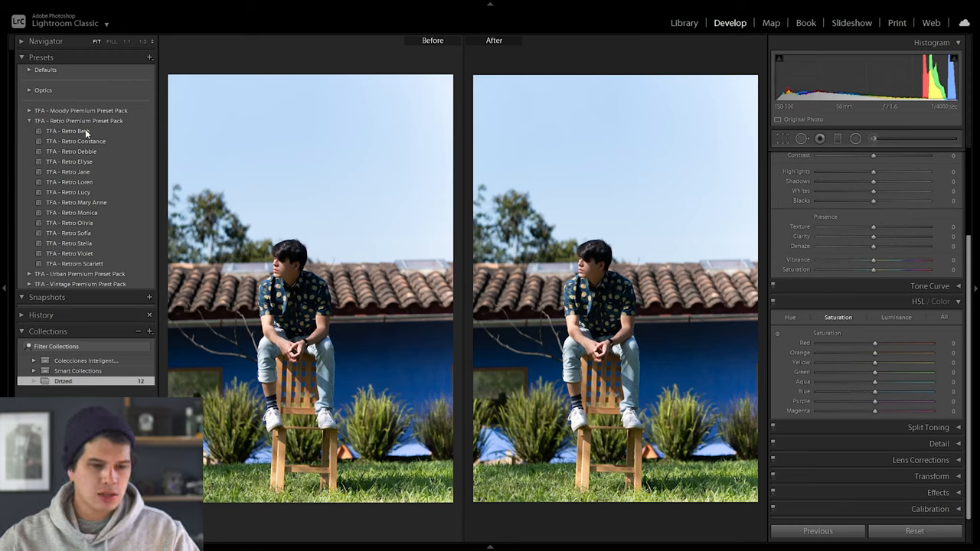
{"action": "left_click", "coordinate": [71, 131]}
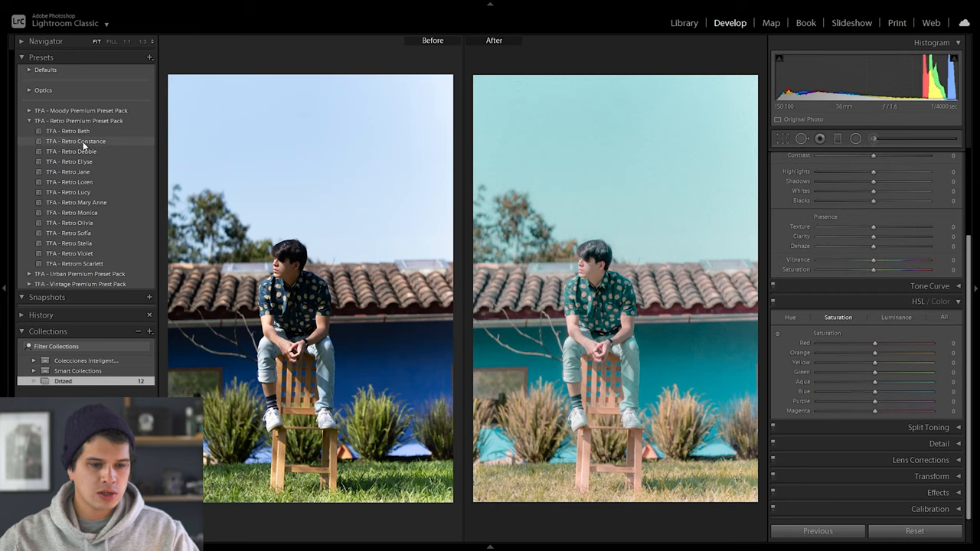
{"action": "left_click", "coordinate": [76, 141]}
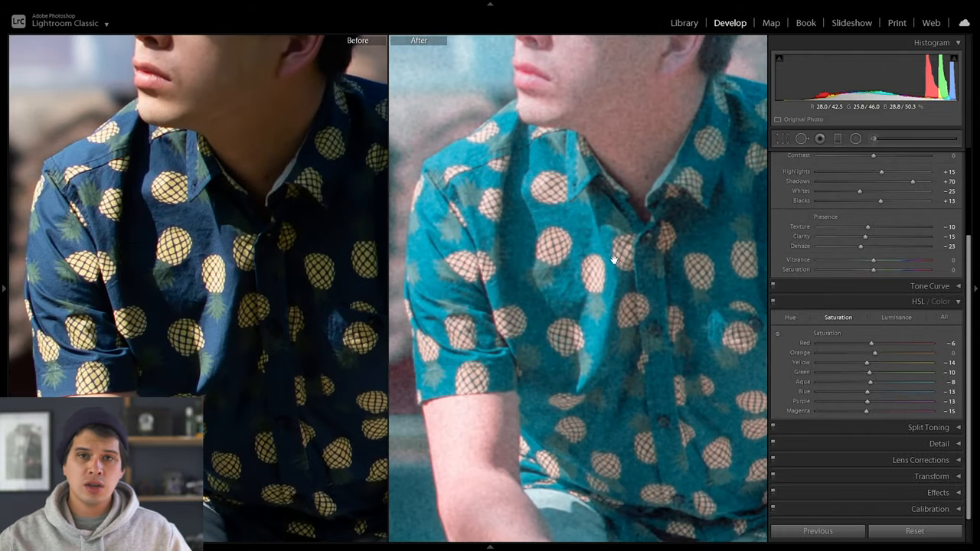
{"action": "mouse_move", "coordinate": [601, 262]}
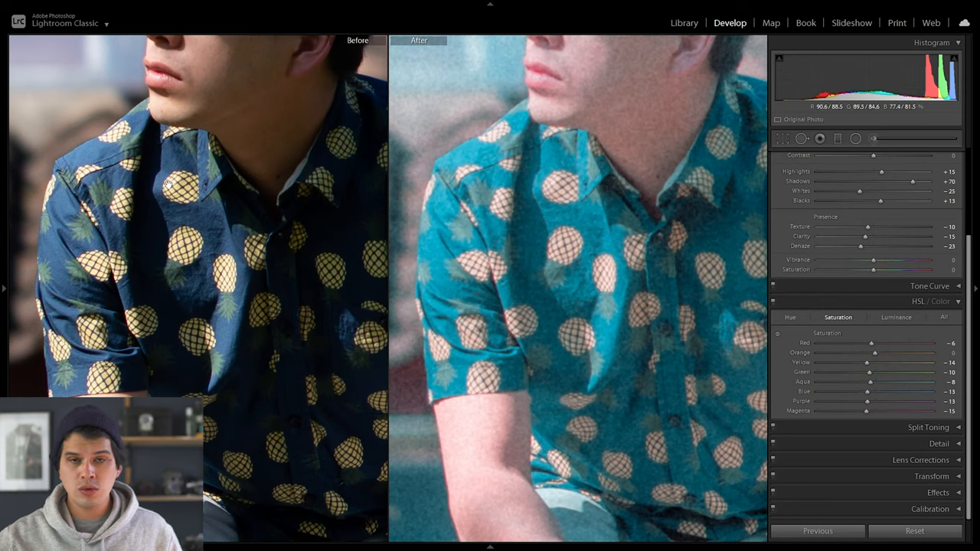
{"action": "mouse_move", "coordinate": [606, 393]}
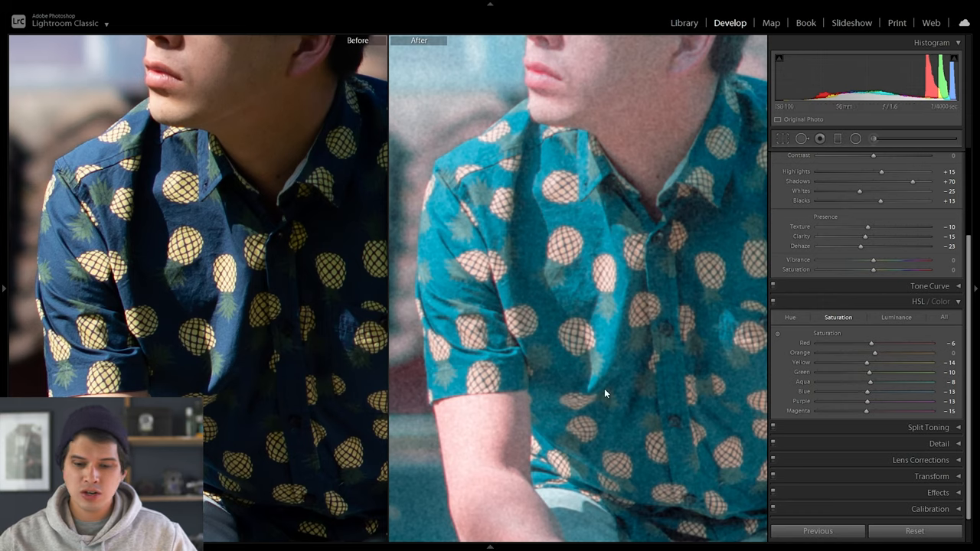
{"action": "mouse_move", "coordinate": [639, 299]}
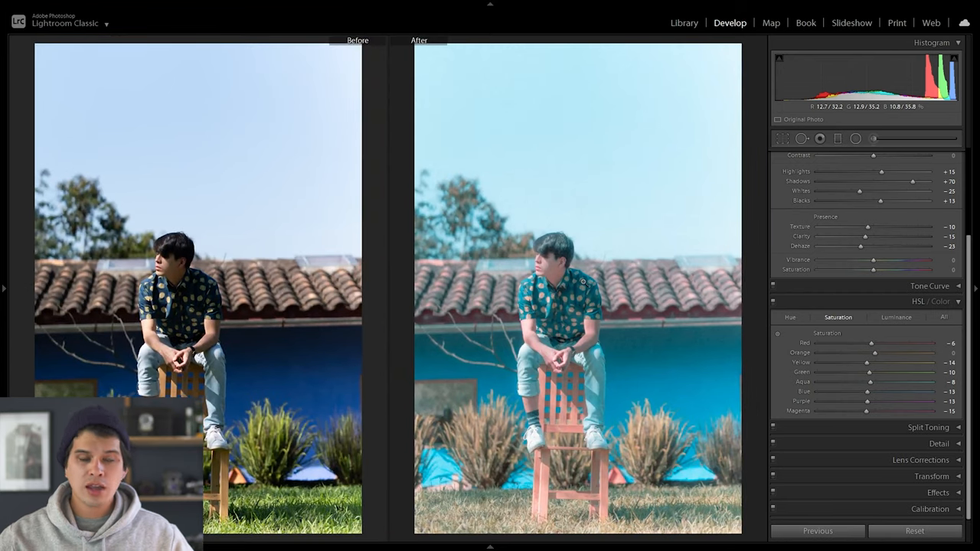
{"action": "mouse_move", "coordinate": [236, 282]}
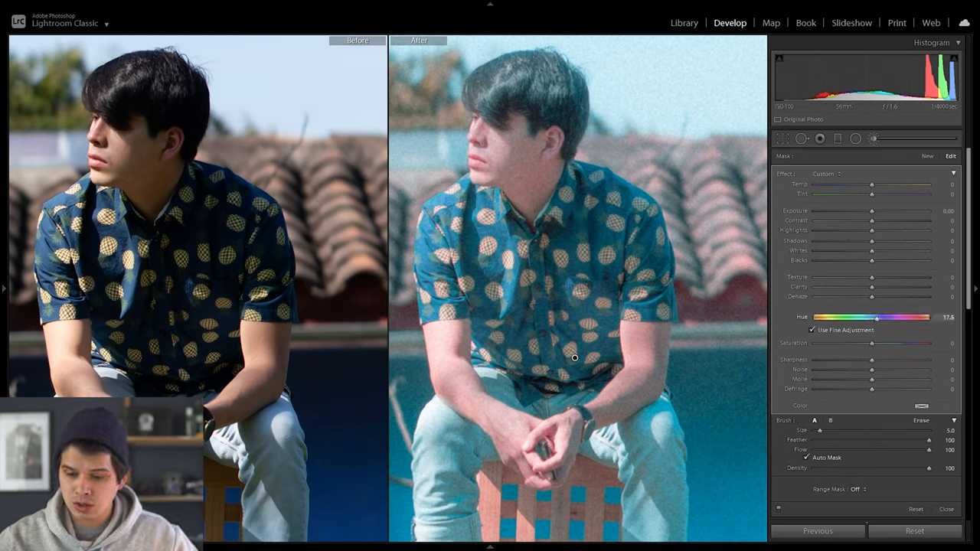
- Set the shirt mask's Hue to 33.2, Blacks to -29 and Shadows to -24
{"action": "left_click_drag", "start_coordinate": [876, 318], "coordinate": [877, 322]}
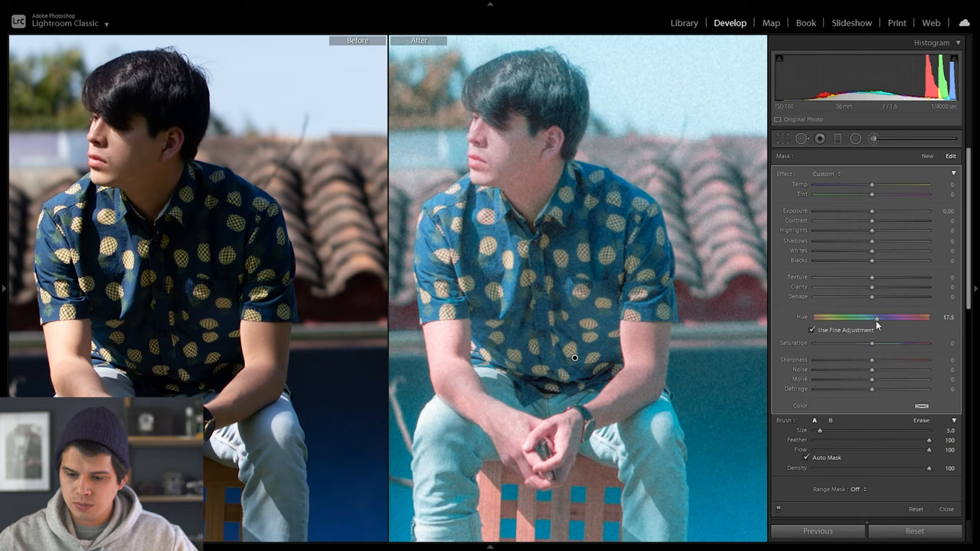
{"action": "left_click_drag", "start_coordinate": [876, 317], "coordinate": [882, 317]}
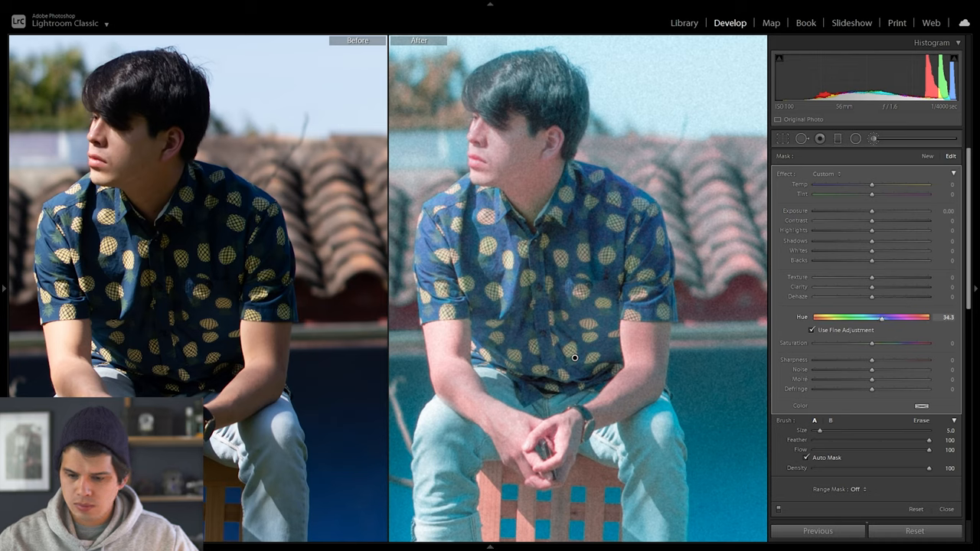
{"action": "left_click_drag", "start_coordinate": [881, 316], "coordinate": [878, 316]}
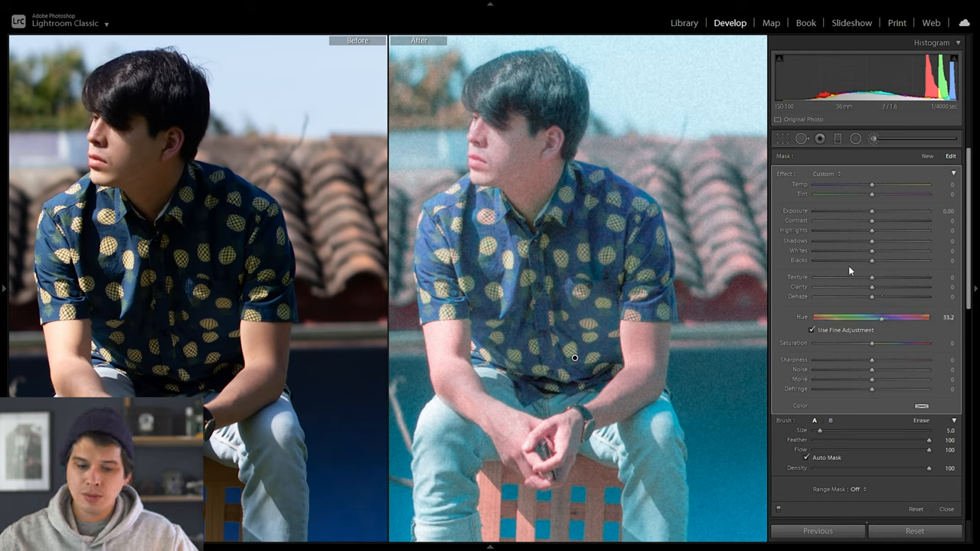
{"action": "left_click_drag", "start_coordinate": [871, 260], "coordinate": [841, 260]}
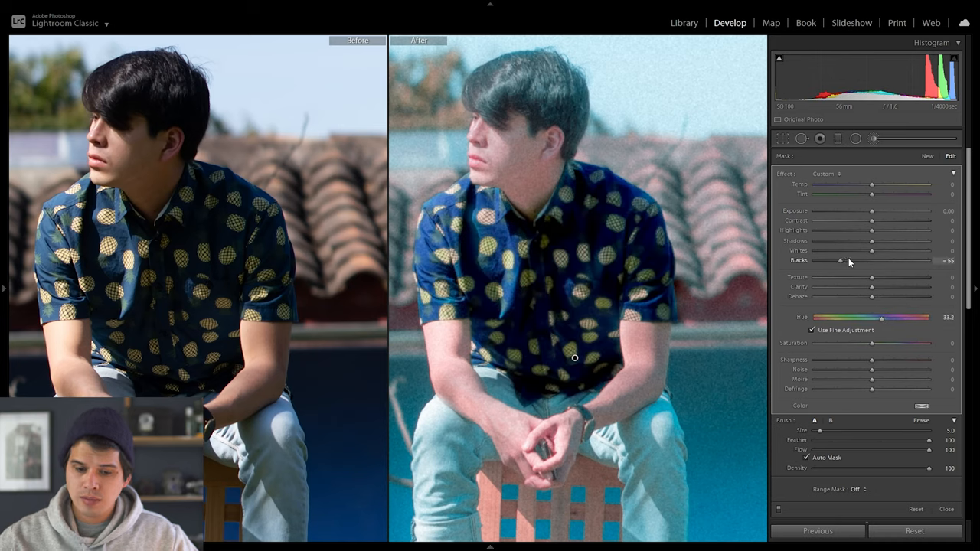
{"action": "left_click_drag", "start_coordinate": [840, 260], "coordinate": [854, 260]}
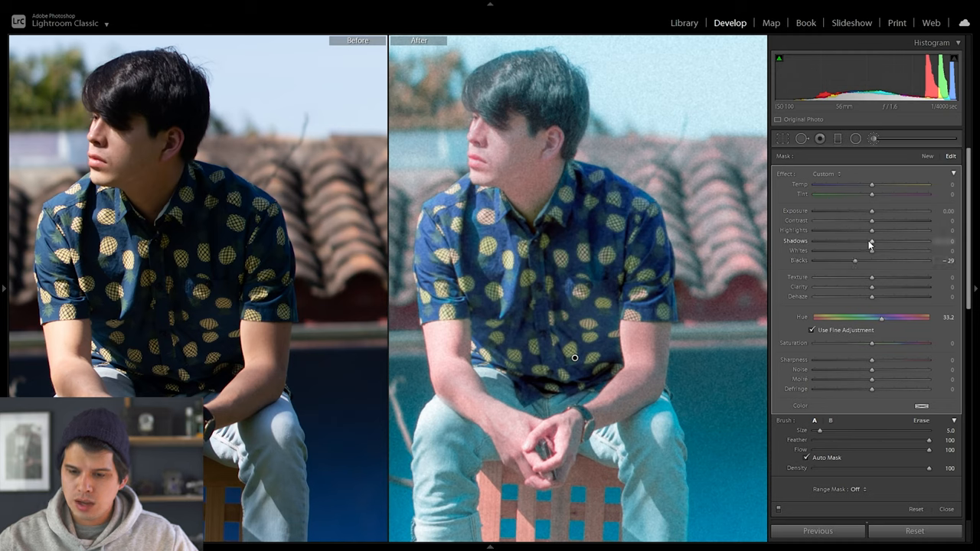
{"action": "left_click_drag", "start_coordinate": [870, 241], "coordinate": [857, 240]}
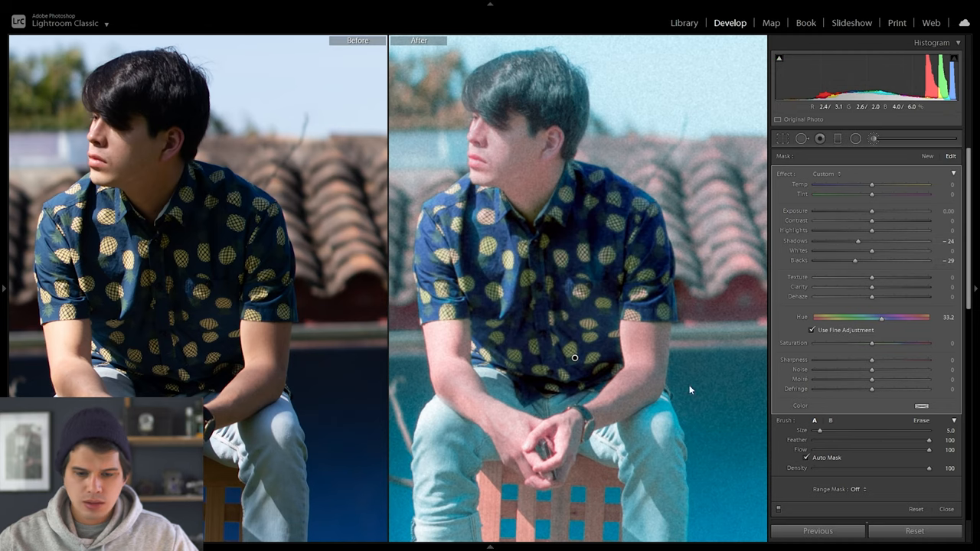